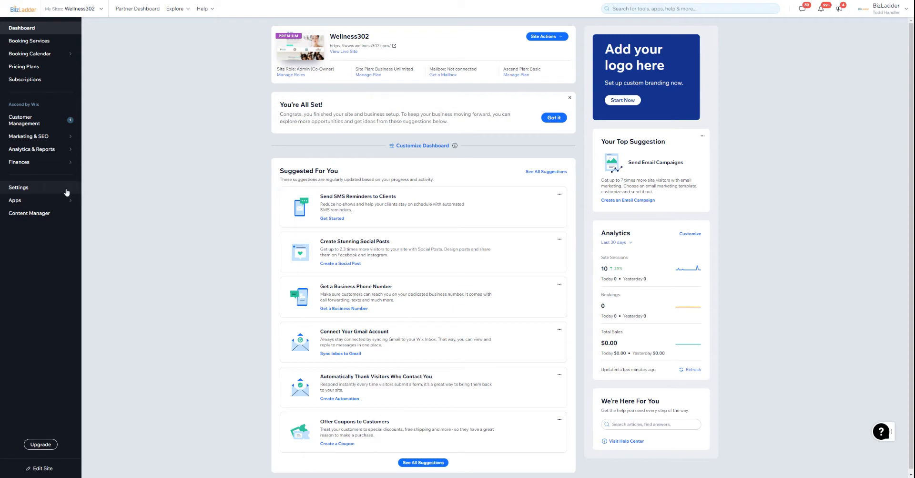
# Step: Go to the site Settings page from the sidebar
pyautogui.click(18, 187)
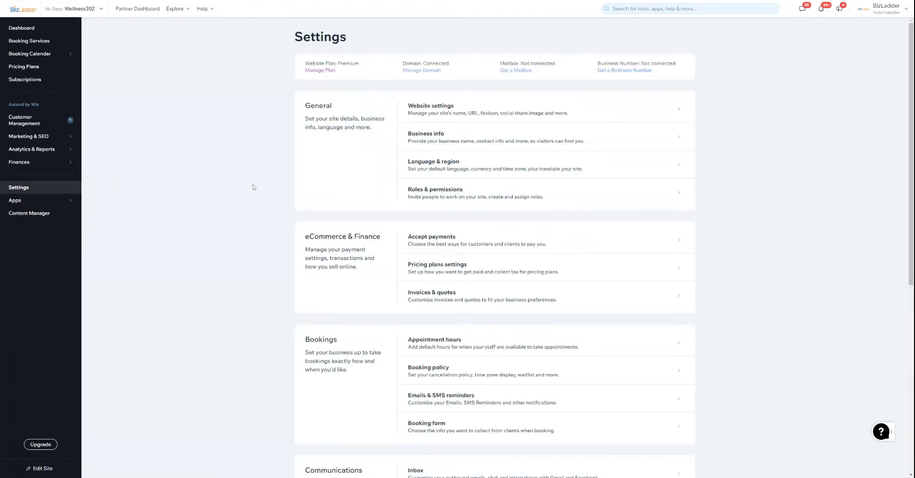
pyautogui.moveTo(391, 110)
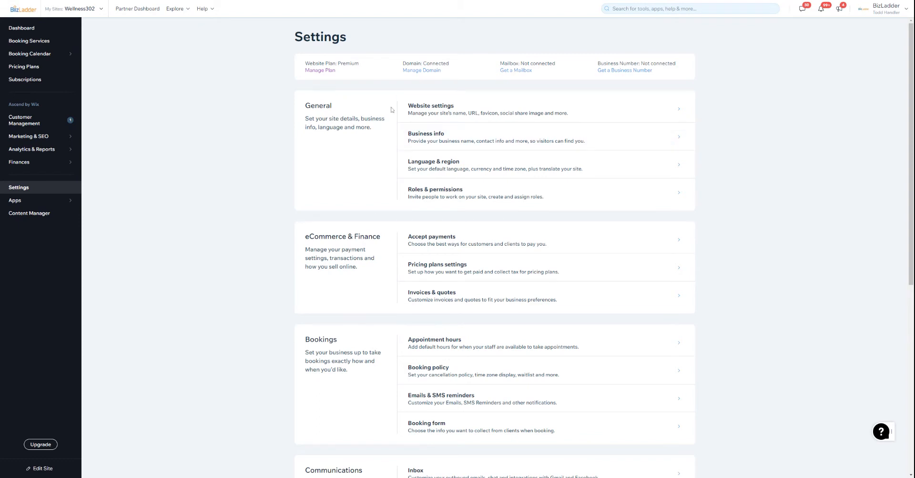
pyautogui.moveTo(286, 71)
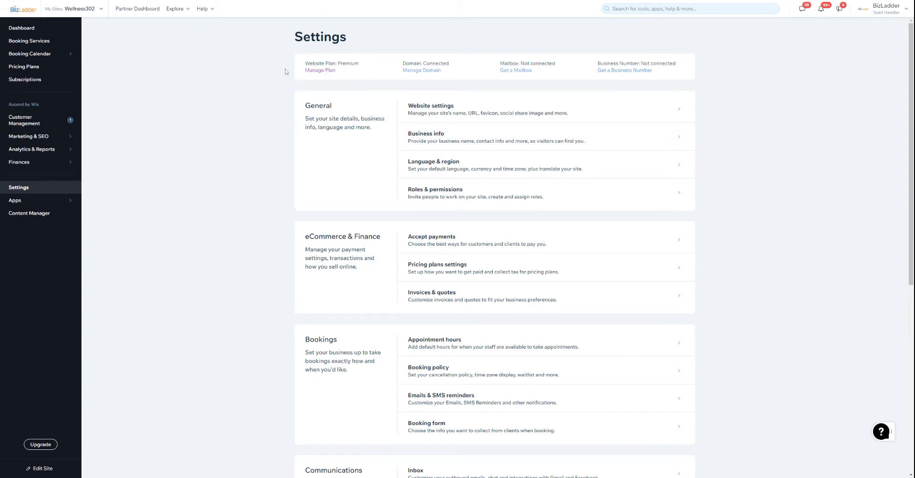
pyautogui.moveTo(239, 244)
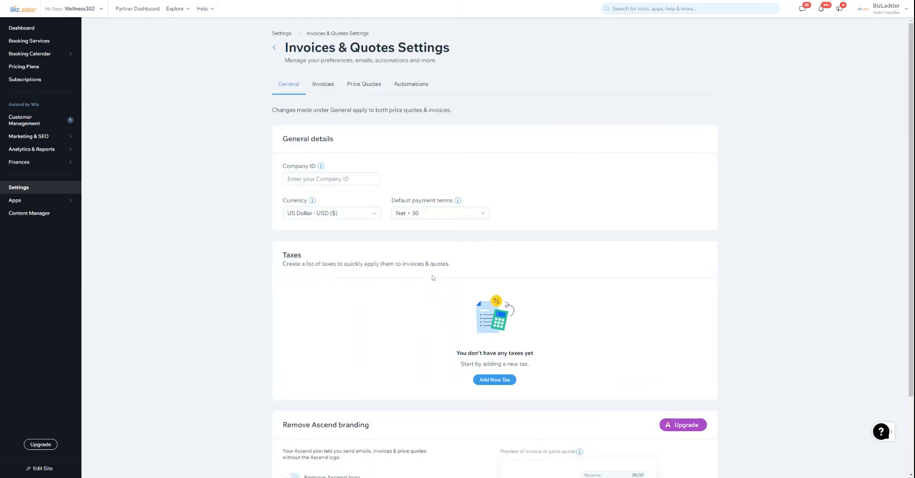
pyautogui.moveTo(322, 167)
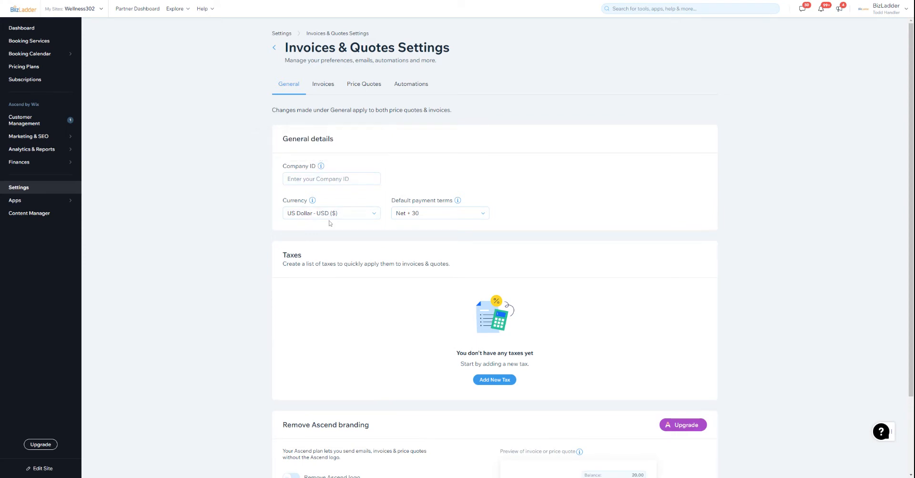
# Step: Change the default payment terms from Net 30 to Due on receipt
pyautogui.click(438, 213)
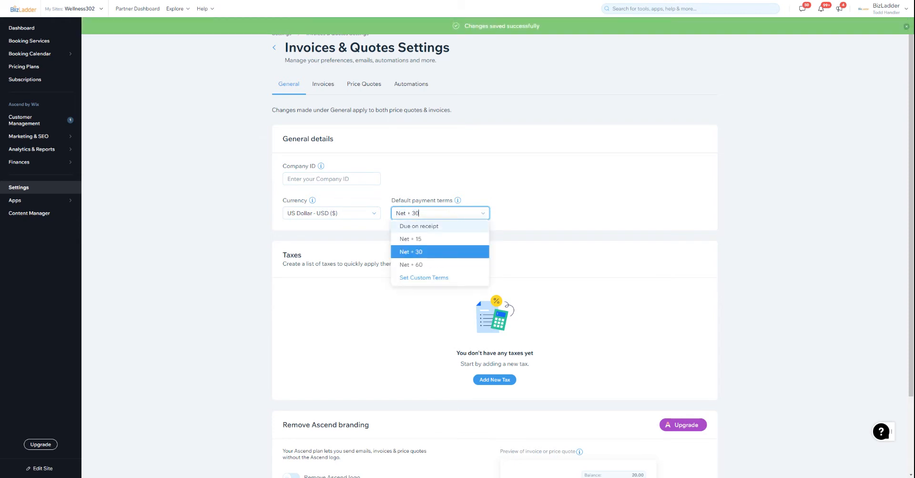
pyautogui.click(420, 227)
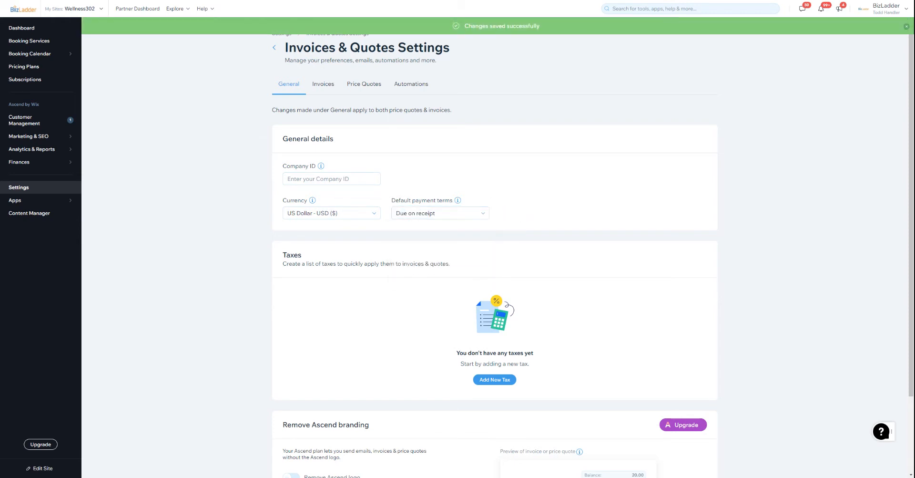
pyautogui.scroll(-3)
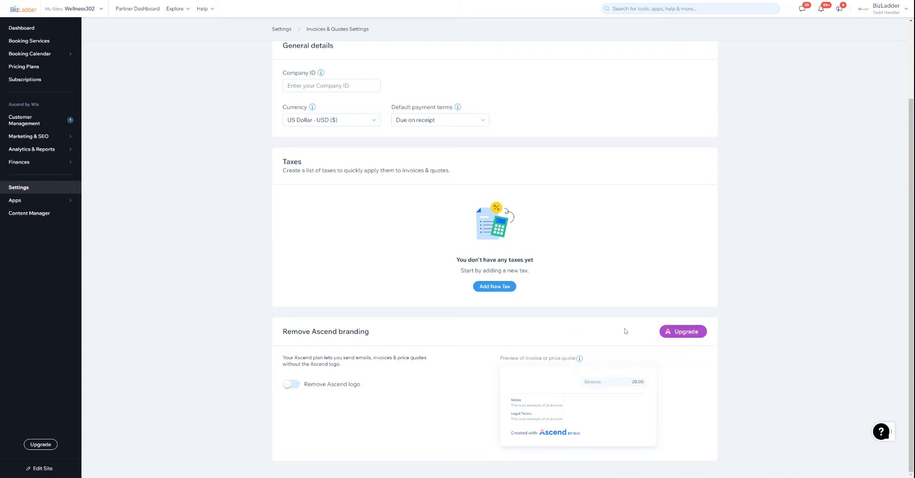
# Step: Edit the invoice numbering so the next invoice starts at 0001043 and save it
pyautogui.click(323, 83)
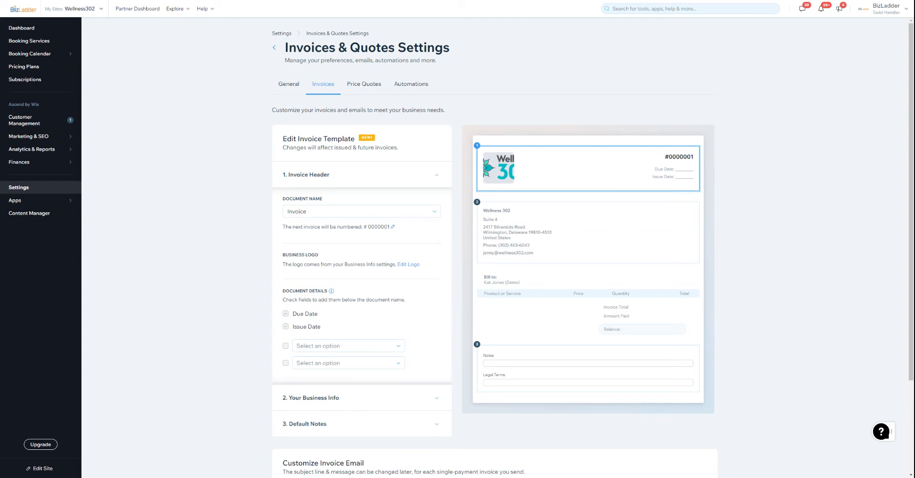
pyautogui.scroll(-3)
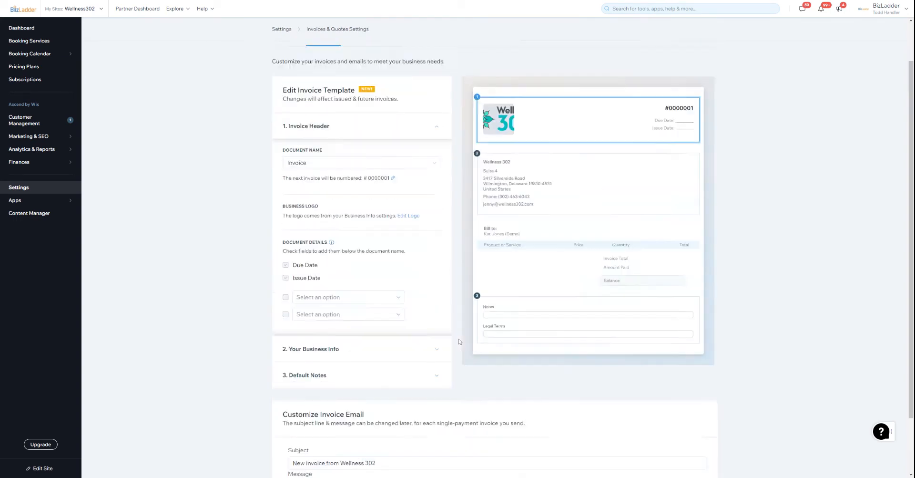
pyautogui.scroll(3)
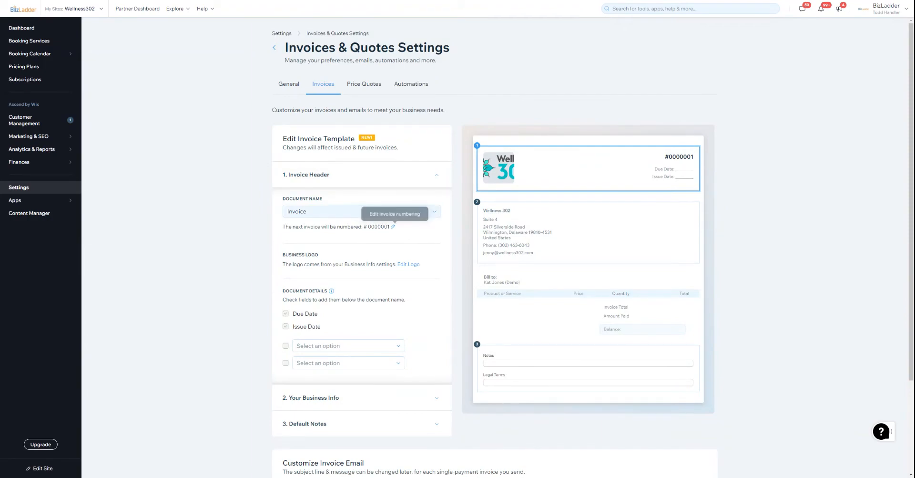
pyautogui.click(394, 214)
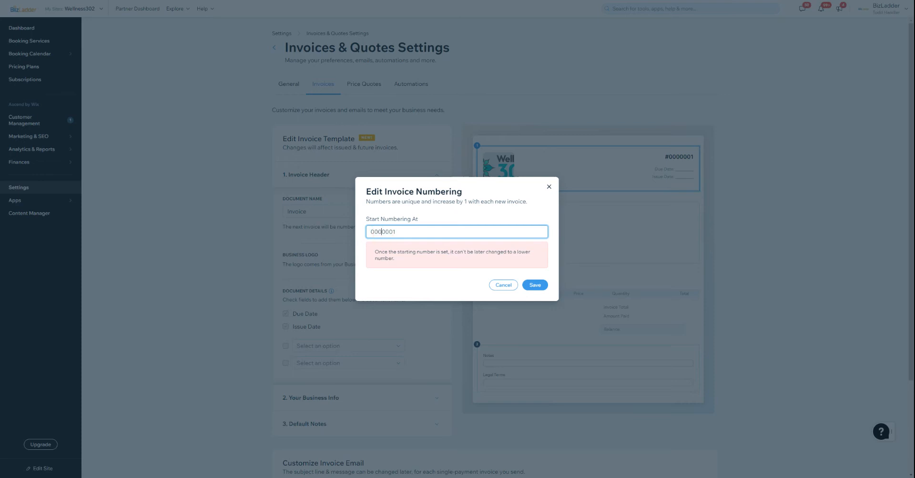
pyautogui.write('00010')
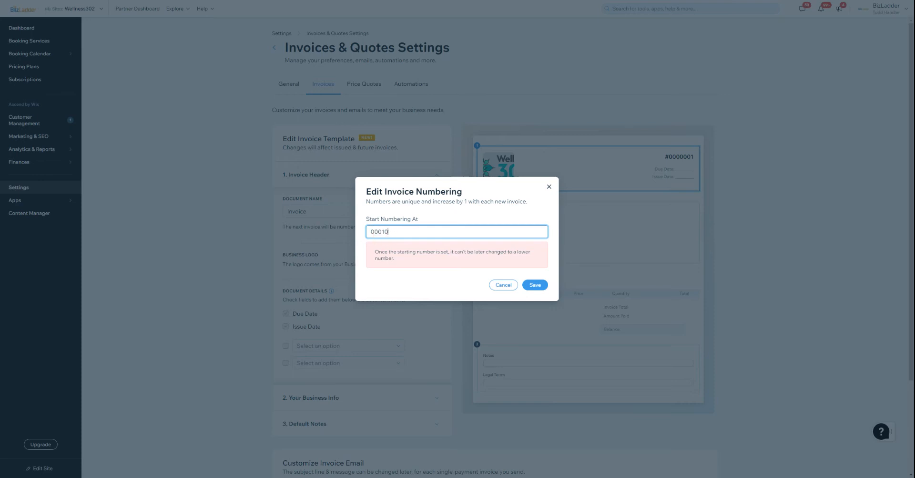
pyautogui.click(534, 286)
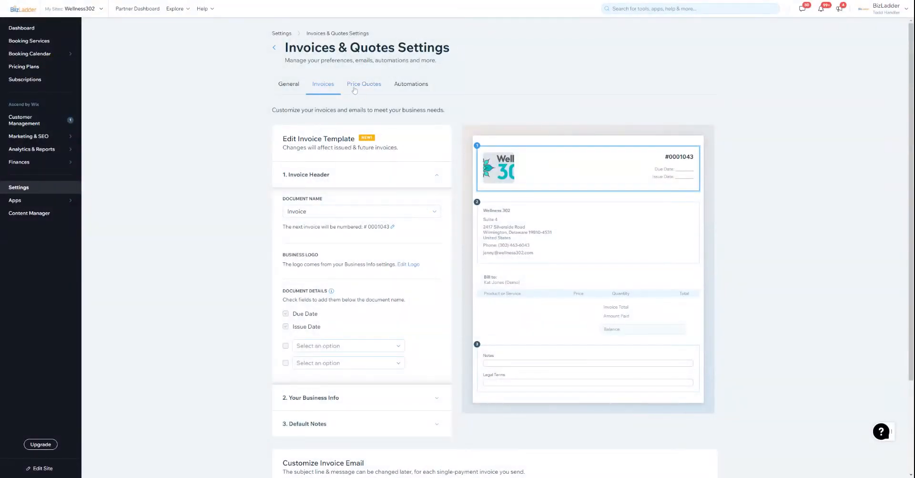
pyautogui.click(364, 84)
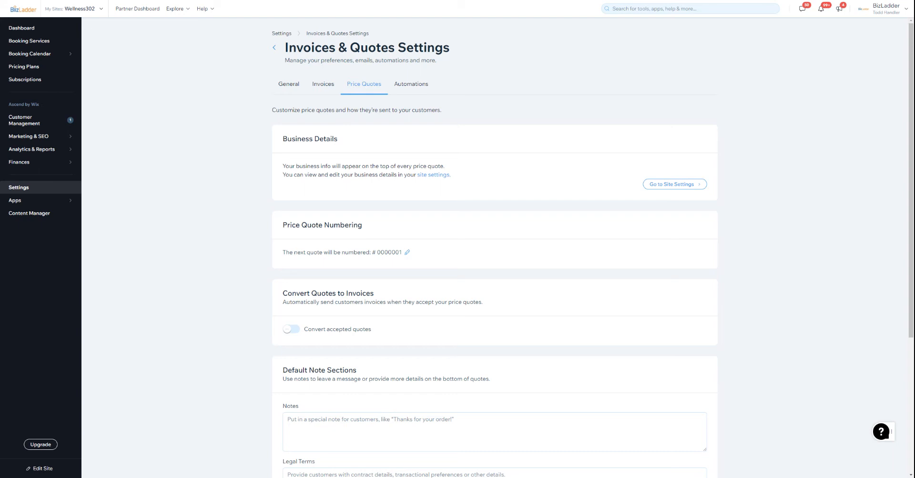
pyautogui.click(411, 84)
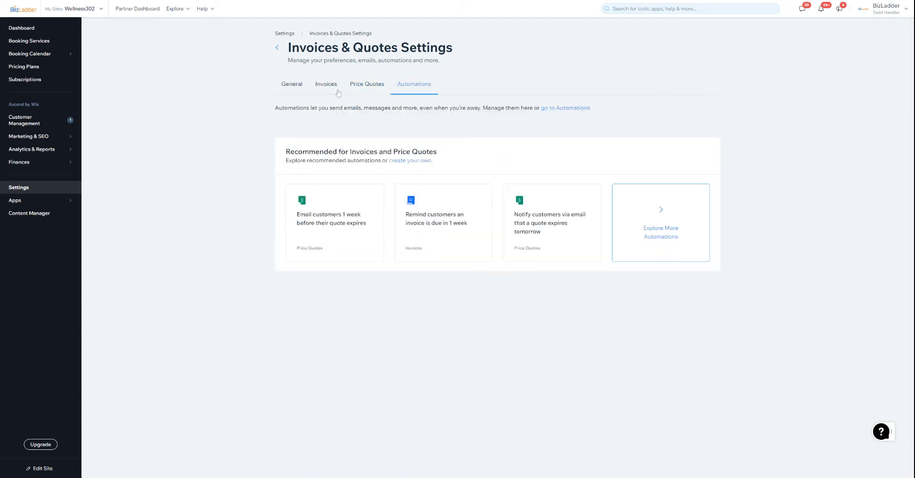
pyautogui.moveTo(331, 93)
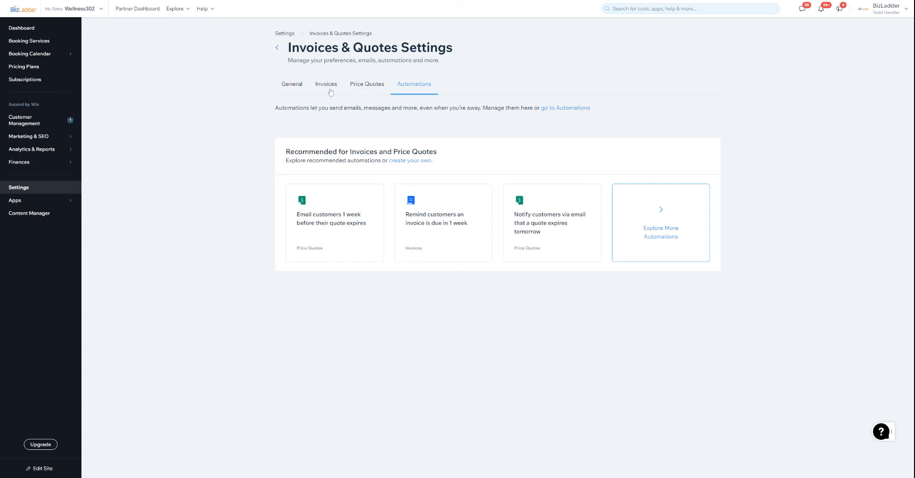
pyautogui.click(323, 84)
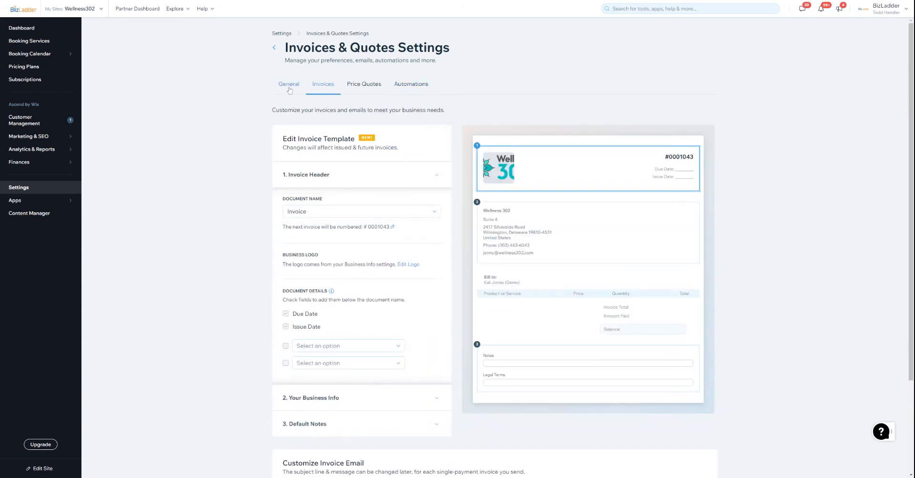
pyautogui.moveTo(297, 240)
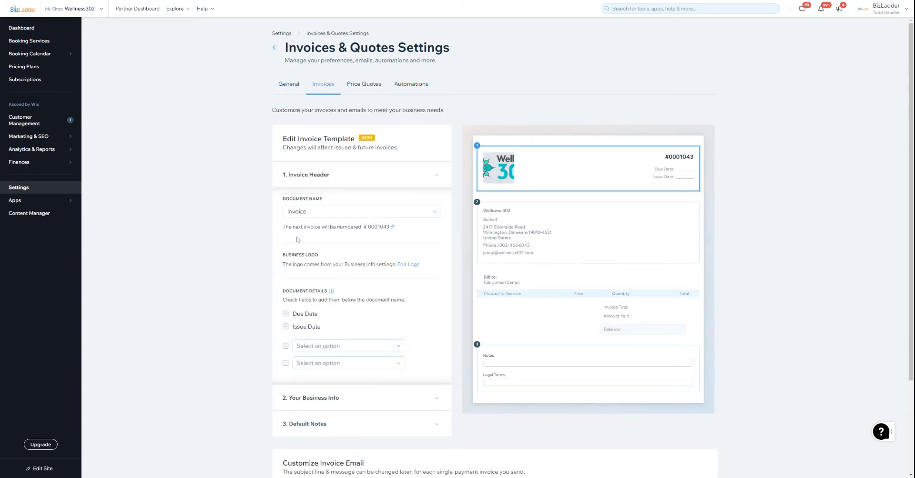
pyautogui.scroll(-3)
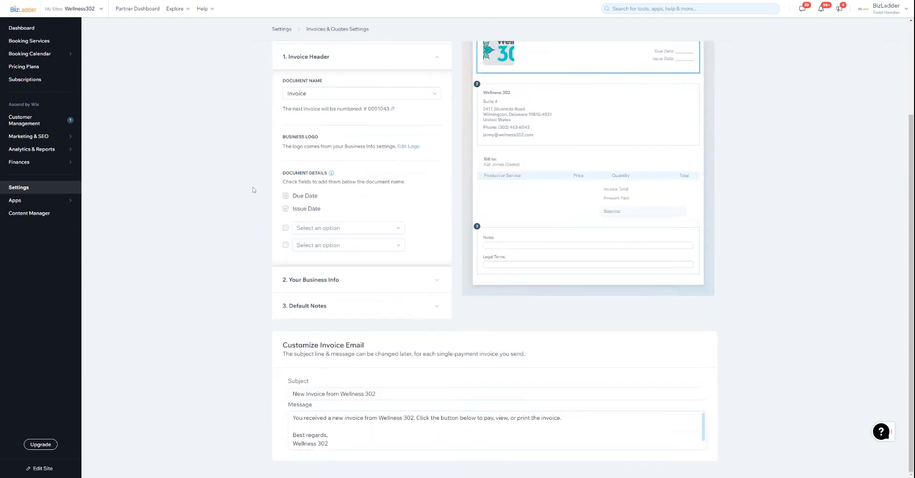
pyautogui.scroll(3)
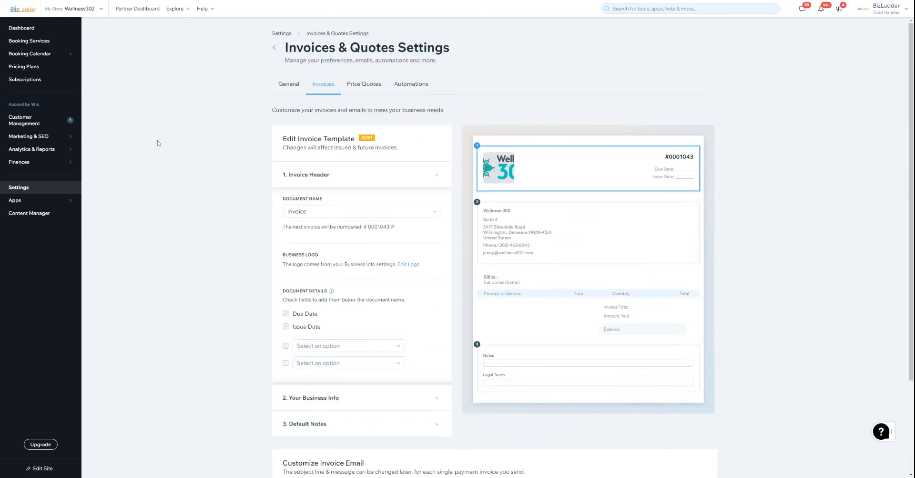
pyautogui.moveTo(87, 154)
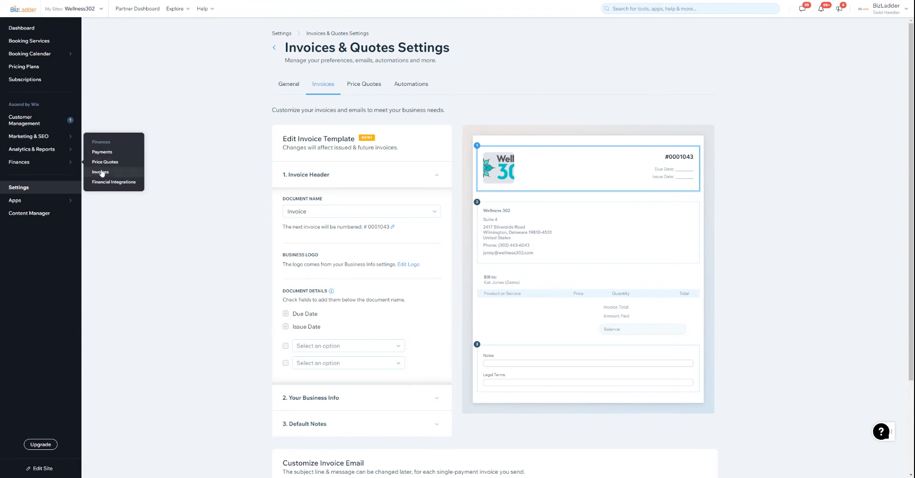
# Step: Go to the Invoices area under Finances
pyautogui.click(100, 171)
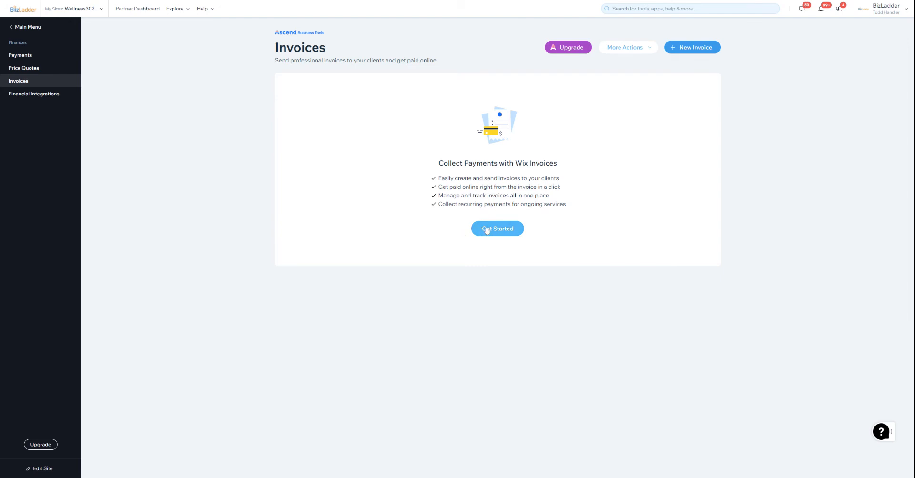
pyautogui.moveTo(498, 228)
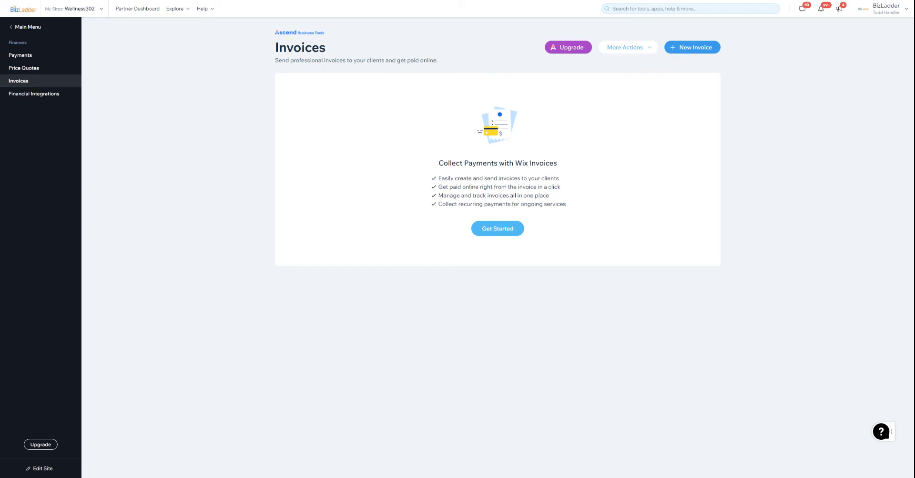
# Step: Start a new invoice and choose a contact as its customer
pyautogui.click(497, 228)
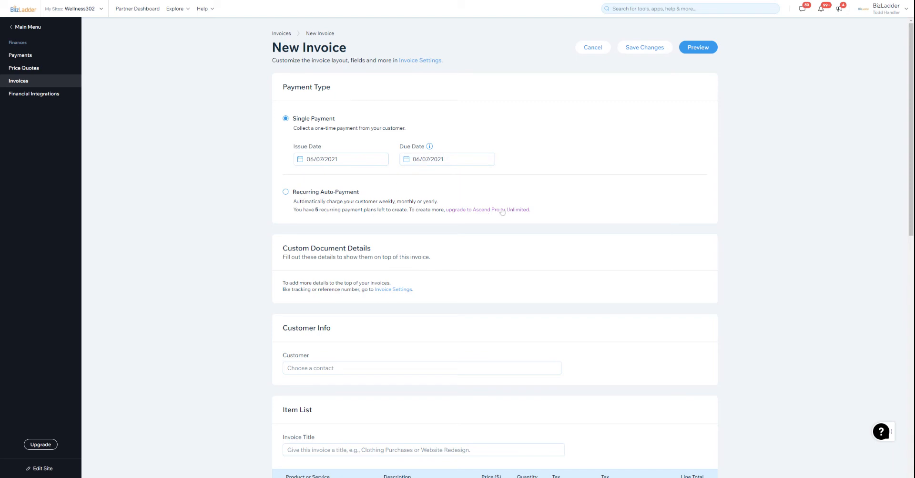
pyautogui.moveTo(522, 291)
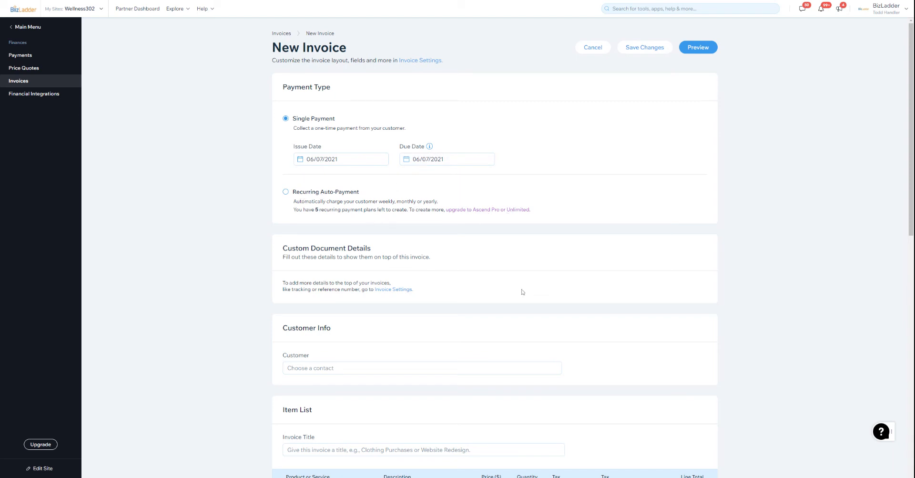
pyautogui.scroll(-3)
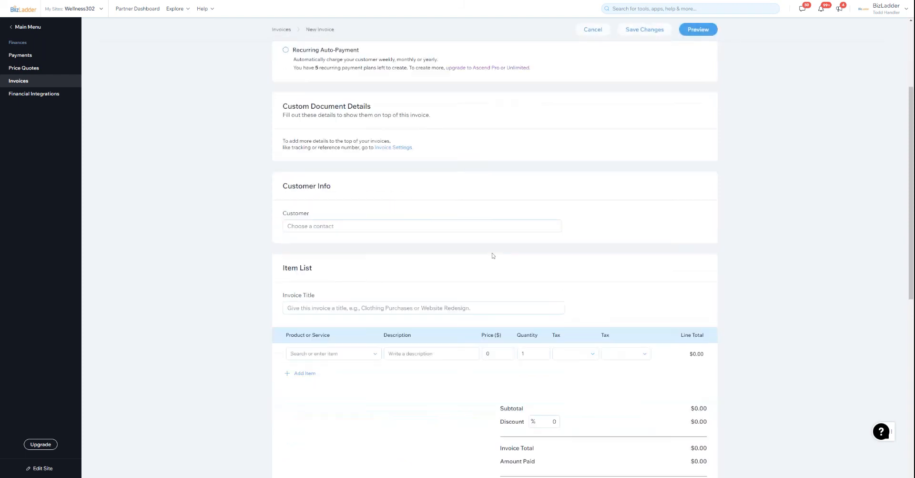
pyautogui.click(421, 226)
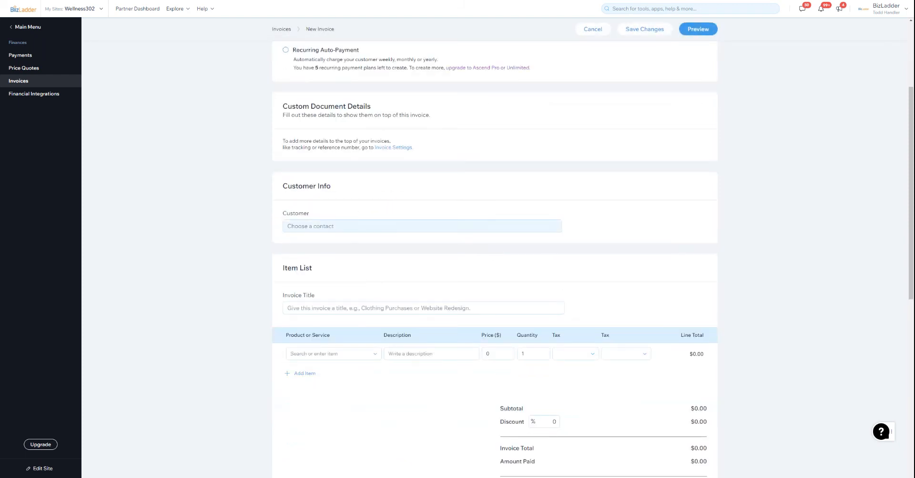
pyautogui.click(420, 226)
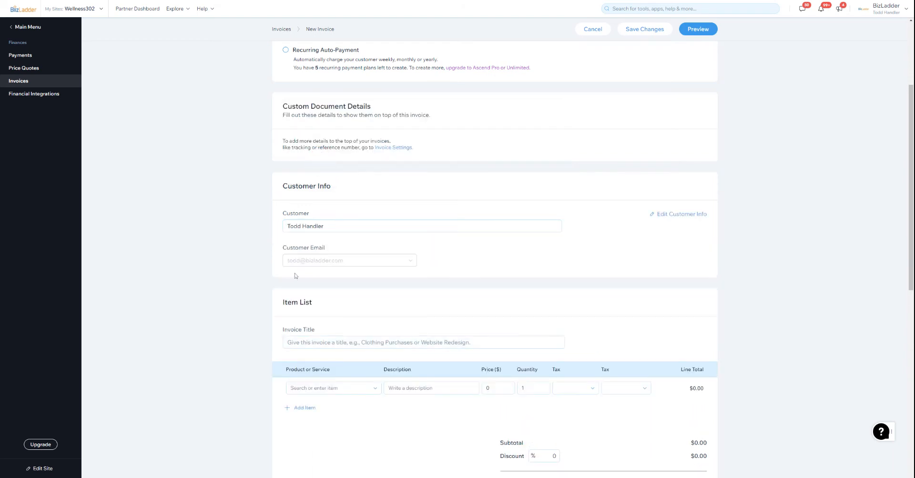
pyautogui.moveTo(250, 265)
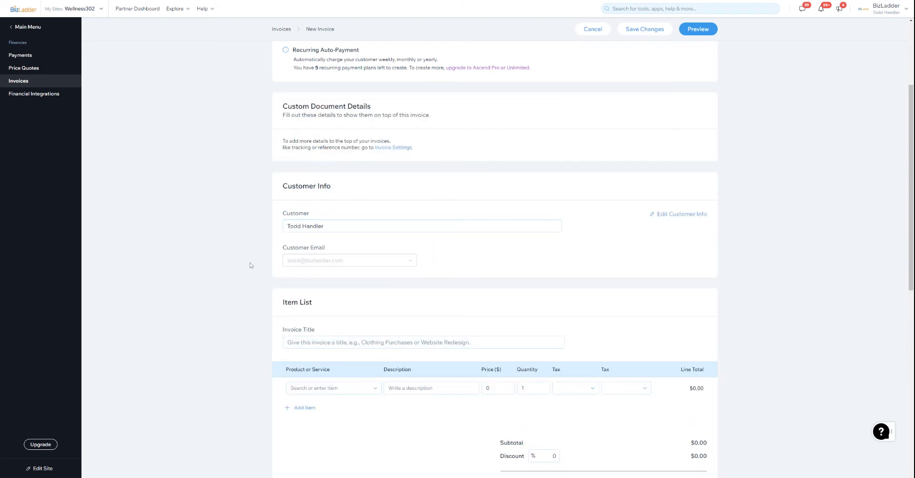
# Step: Expand the product or service list for the invoice's first line
pyautogui.scroll(-3)
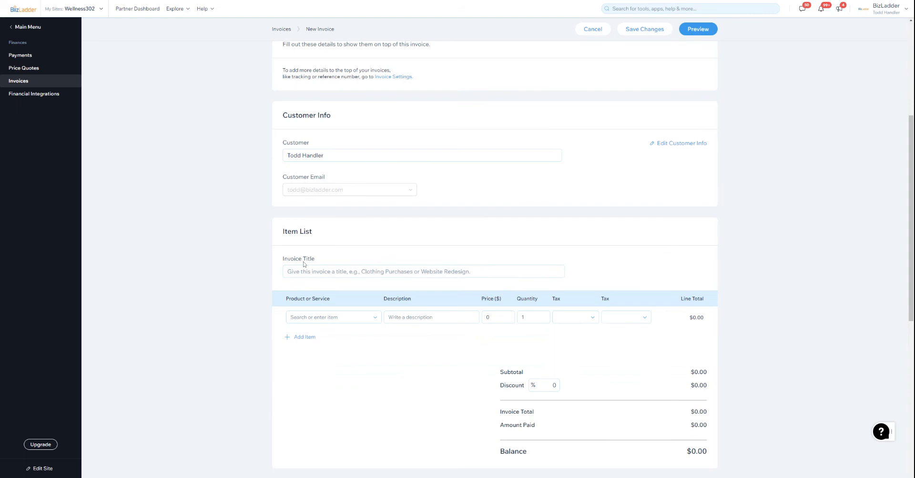
pyautogui.click(332, 316)
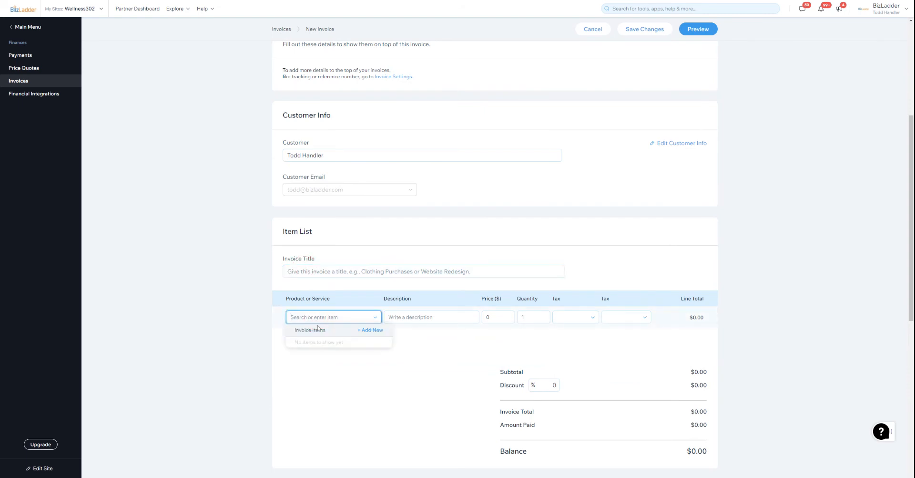
pyautogui.moveTo(368, 331)
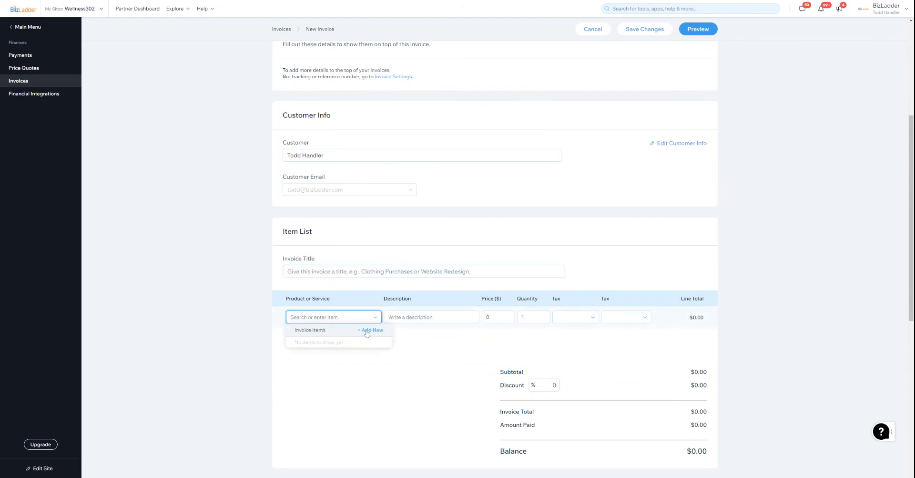
# Step: Create a new item named 'test' priced at $10 and add it to the invoice
pyautogui.click(372, 330)
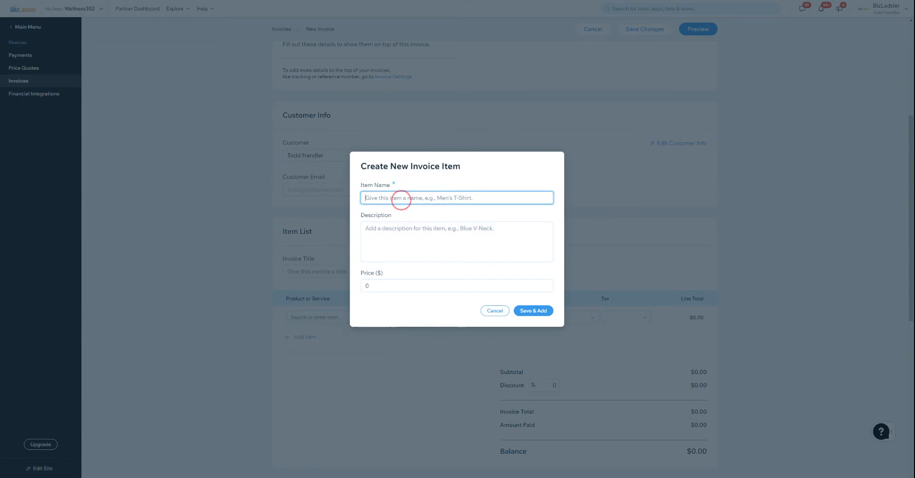
pyautogui.write('test')
pyautogui.click(457, 285)
pyautogui.write('10')
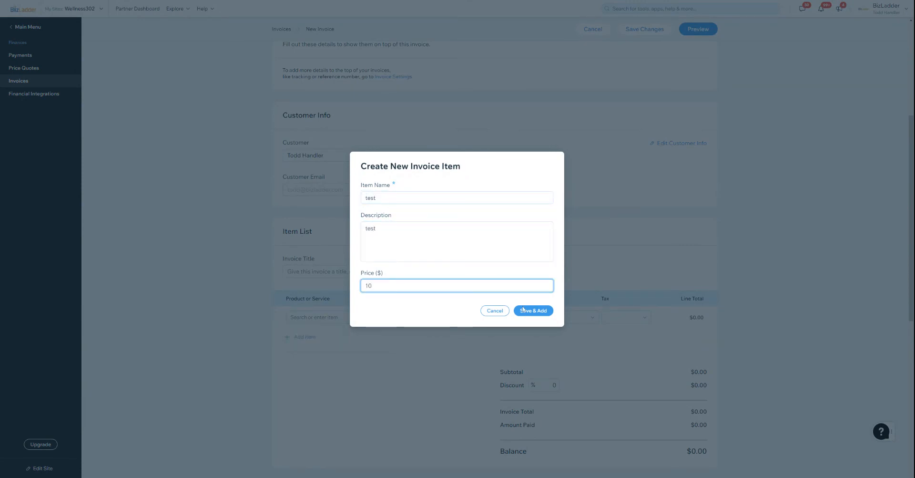
pyautogui.click(532, 310)
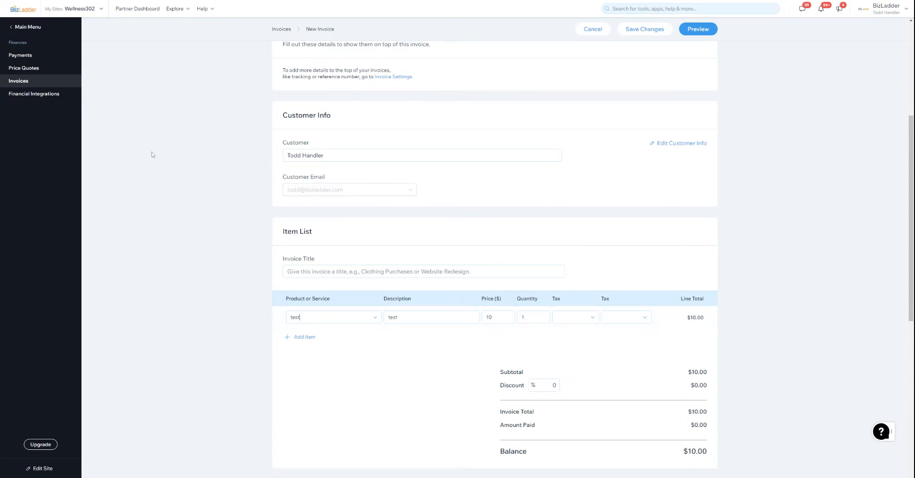
pyautogui.moveTo(238, 161)
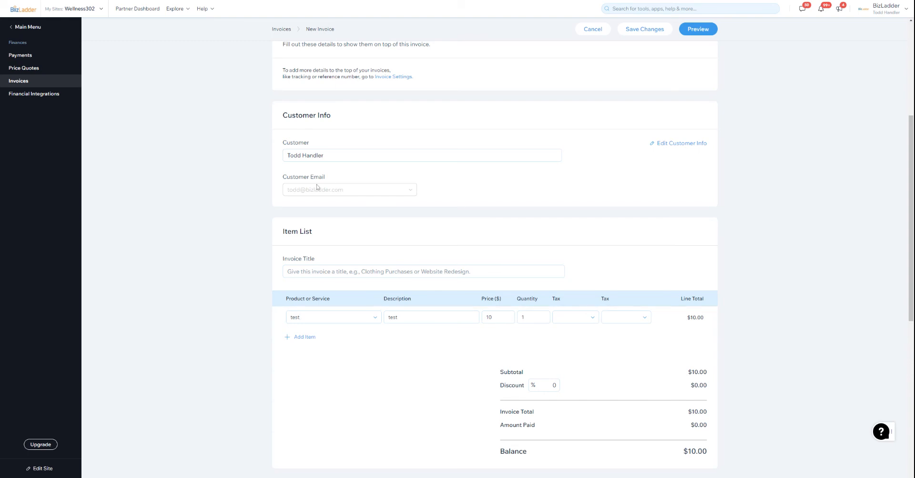
pyautogui.click(332, 318)
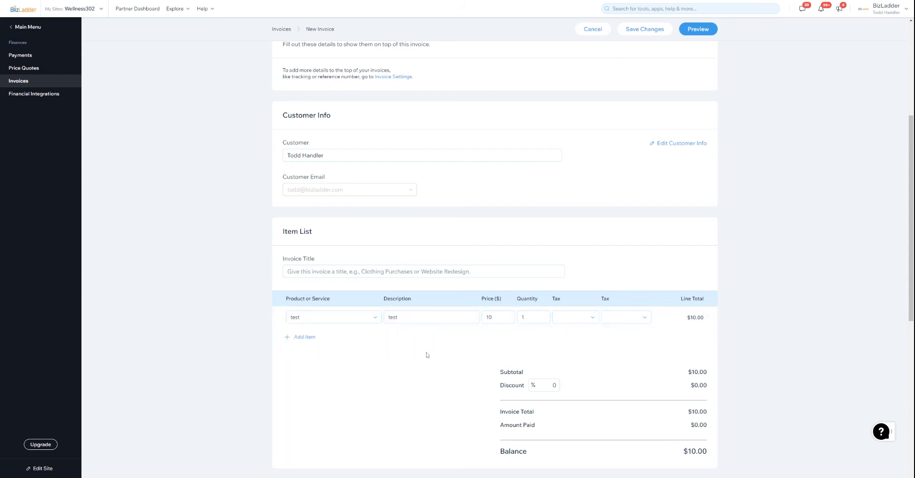
pyautogui.scroll(-3)
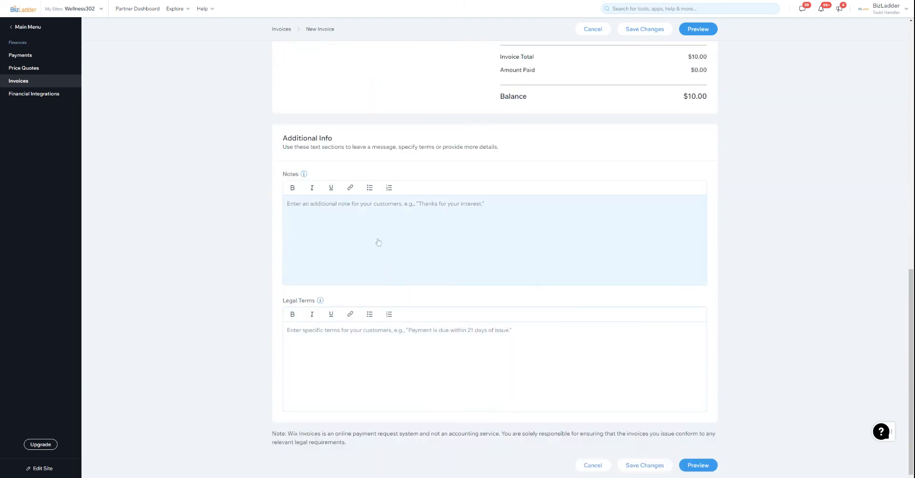
pyautogui.click(495, 366)
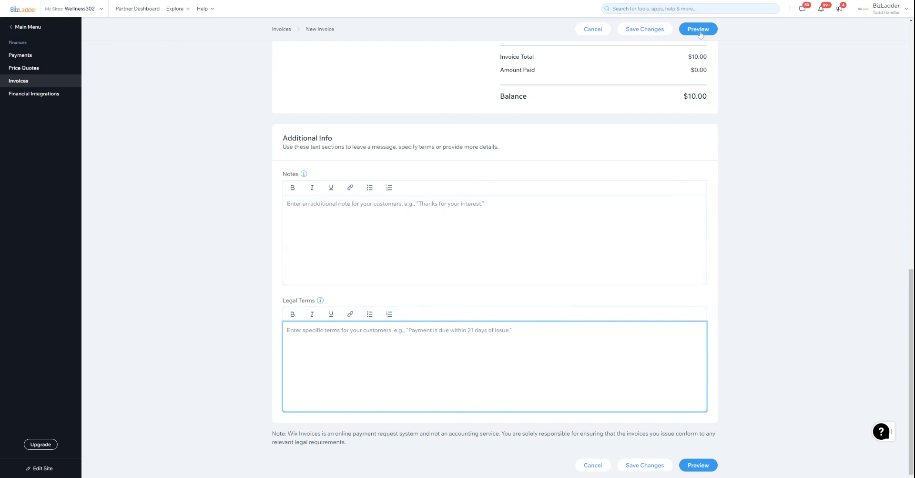
# Step: Preview the draft invoice #0001043 with the test item and $10.00 balance
pyautogui.click(698, 28)
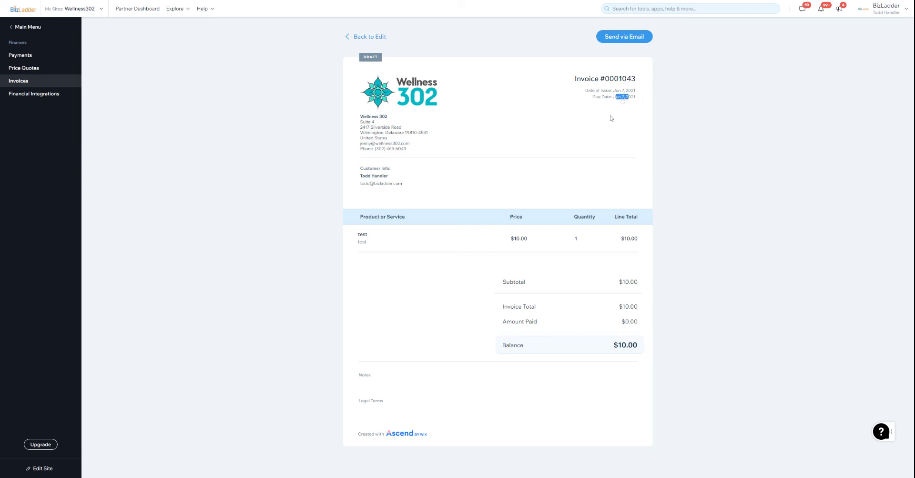
pyautogui.moveTo(620, 48)
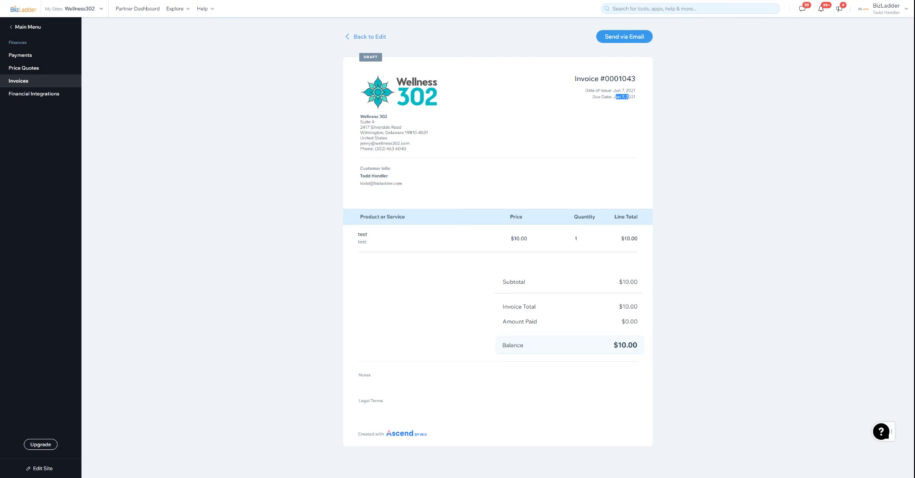
pyautogui.moveTo(368, 40)
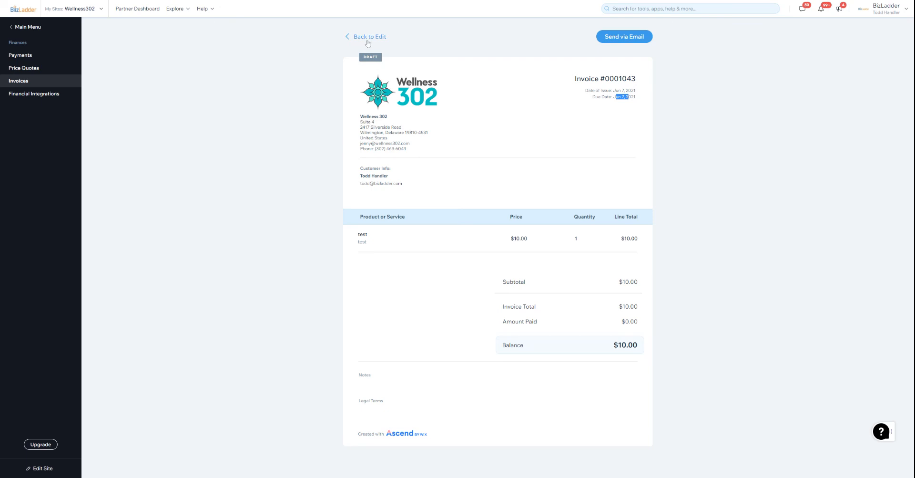
# Step: Return to editing, go back to Invoices and confirm leaving without saving
pyautogui.click(368, 36)
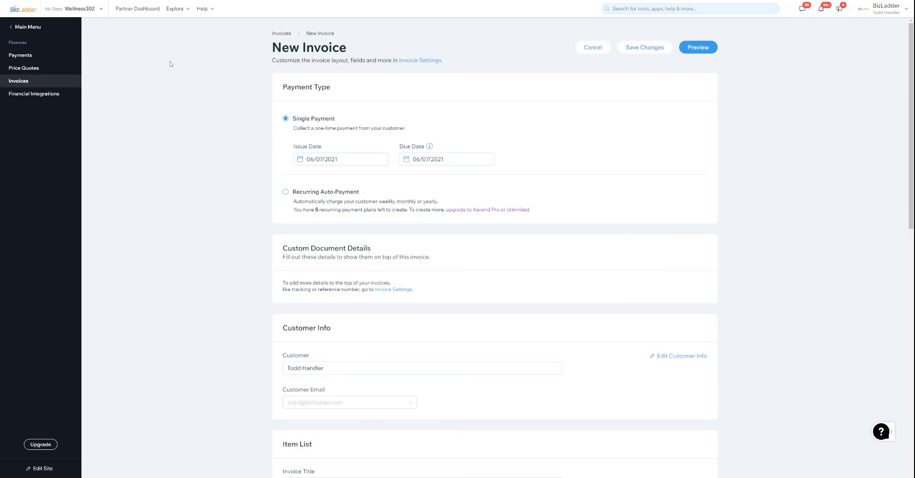
pyautogui.click(592, 48)
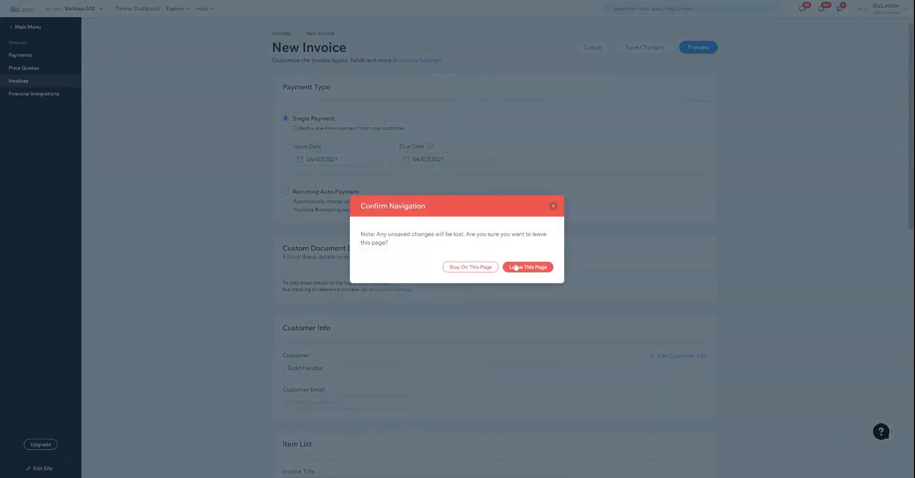
pyautogui.click(527, 267)
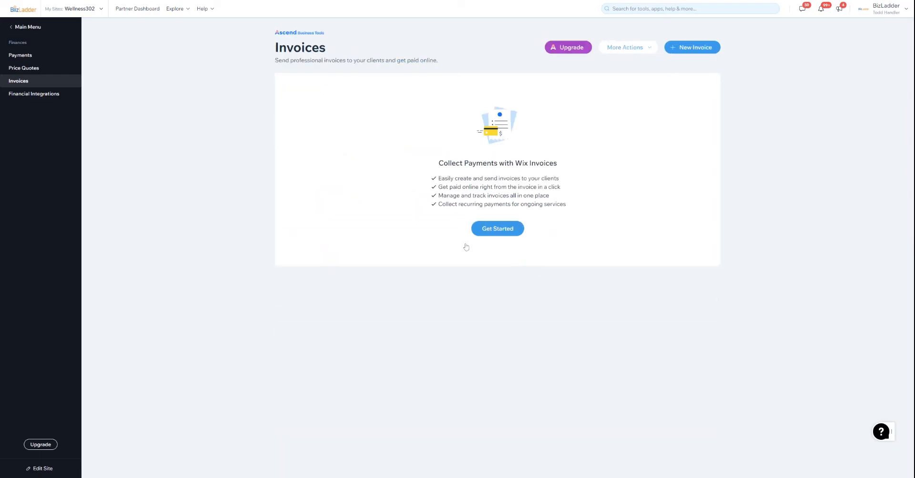
pyautogui.moveTo(626, 109)
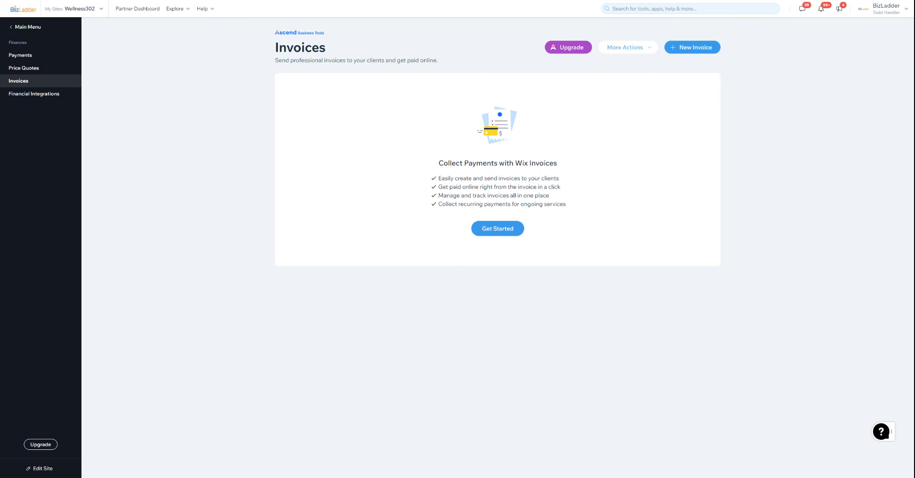
pyautogui.moveTo(597, 132)
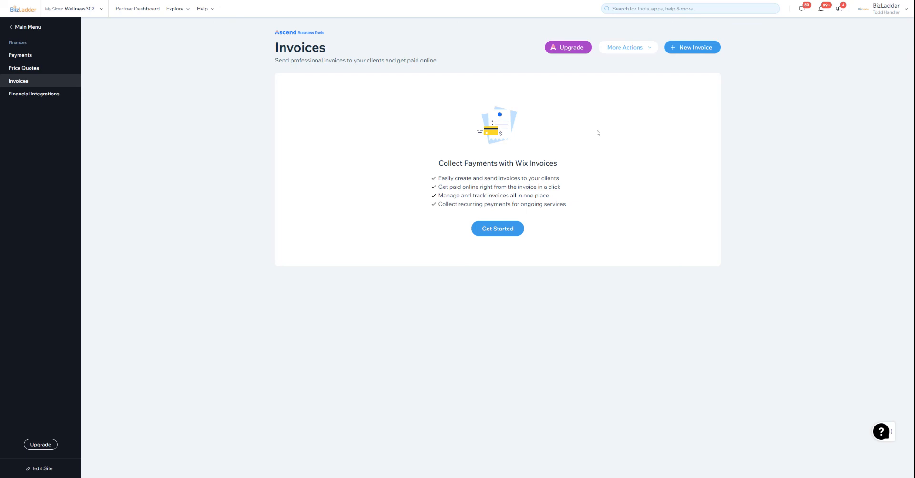
pyautogui.moveTo(618, 196)
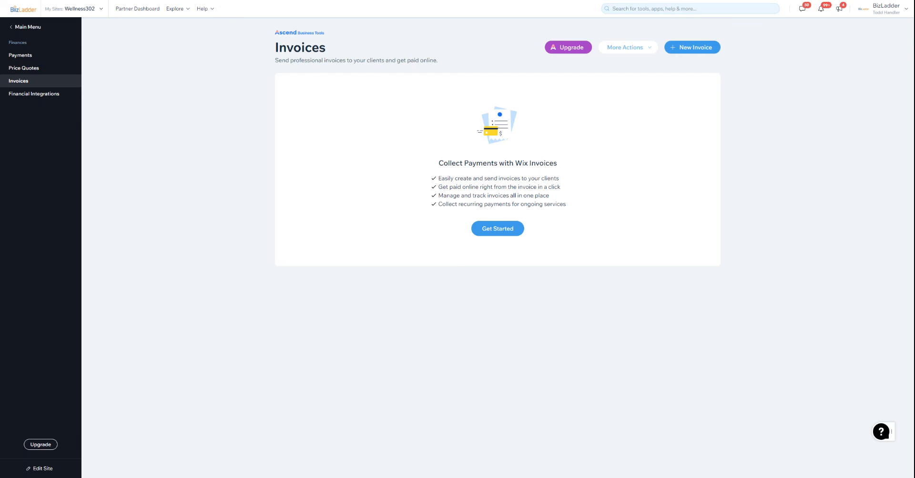
pyautogui.moveTo(813, 36)
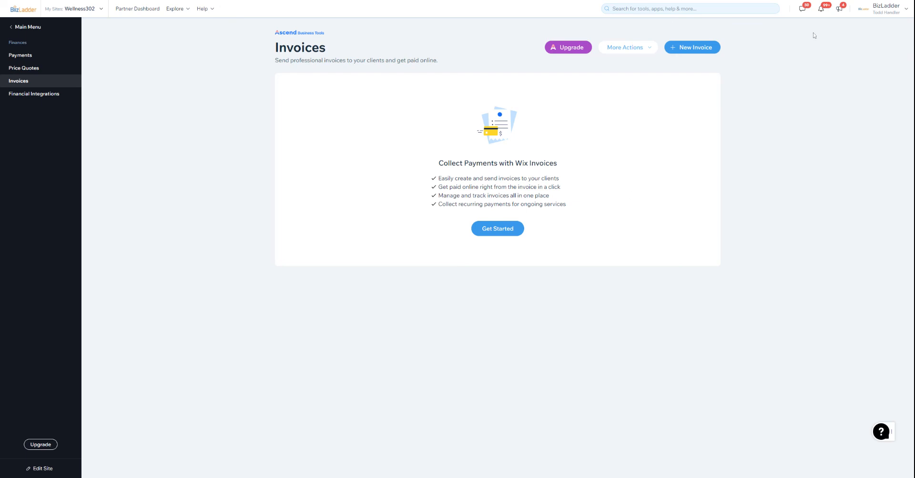